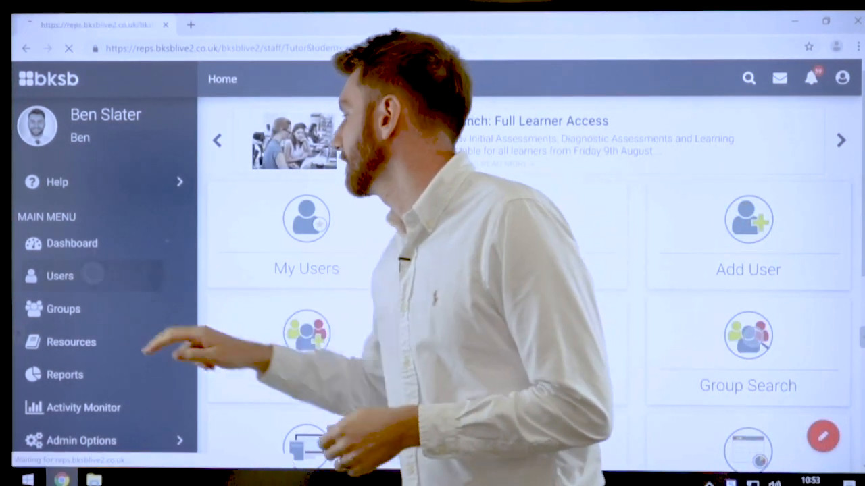
pyautogui.click(59, 276)
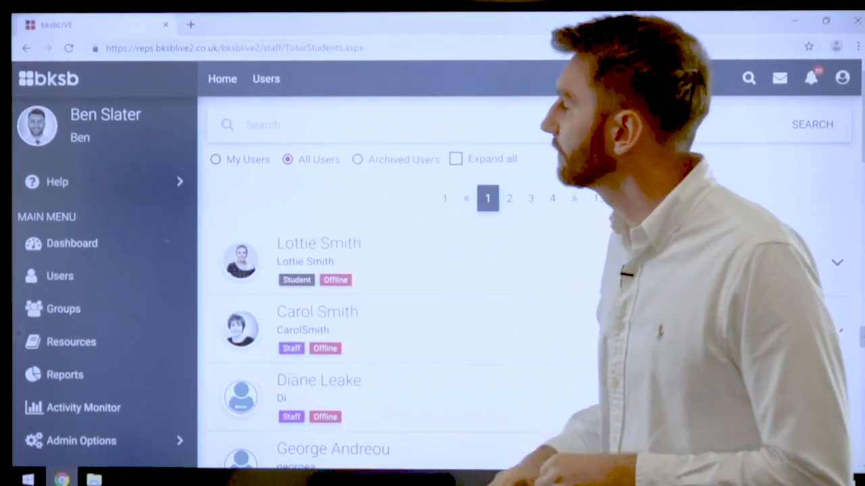
pyautogui.write('b')
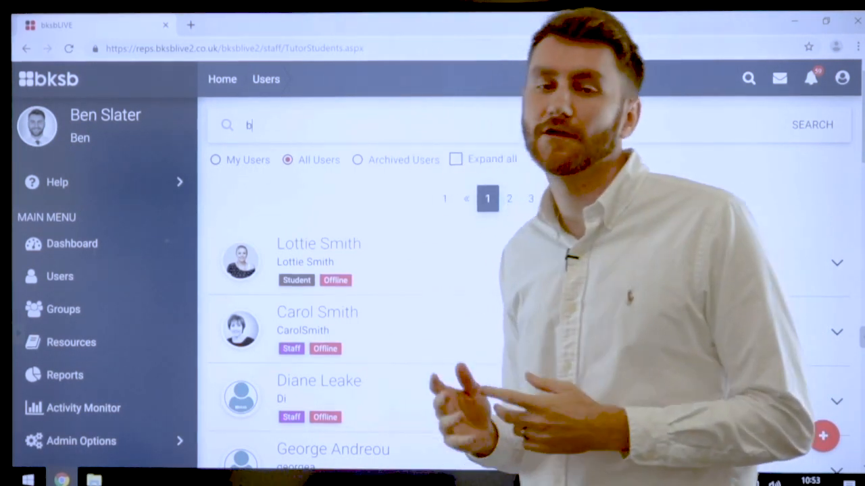
pyautogui.write('en slater')
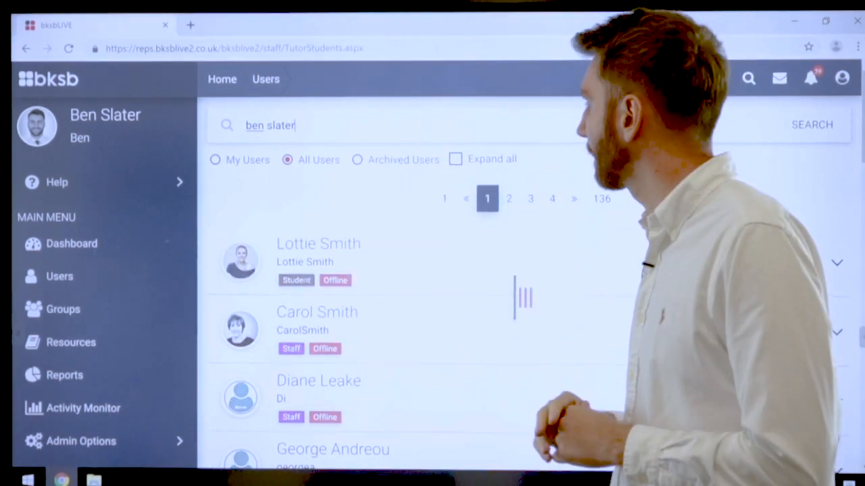
pyautogui.click(810, 124)
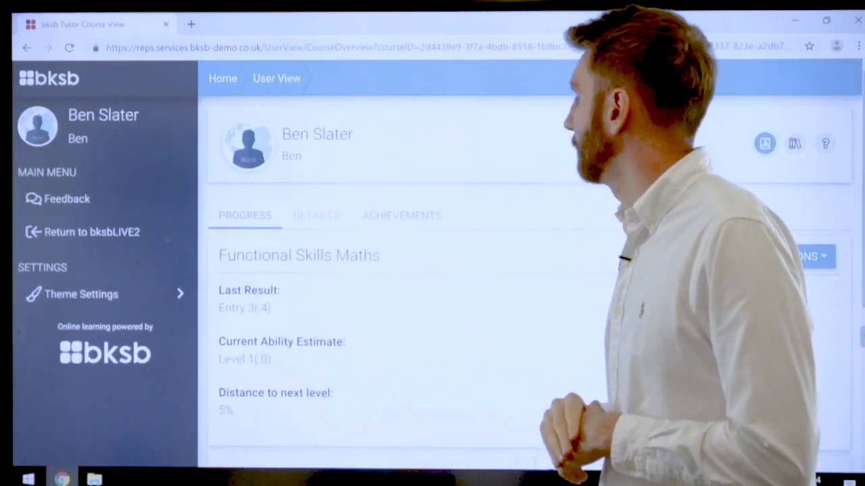
pyautogui.scroll(-3)
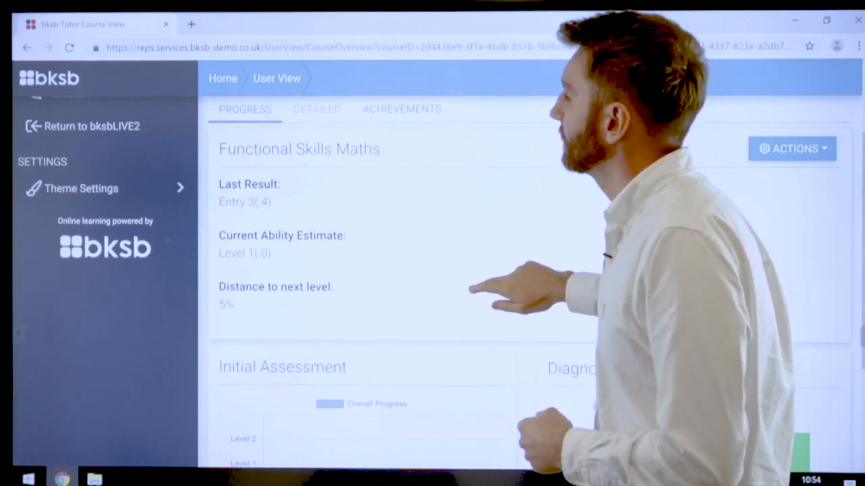
pyautogui.scroll(-3)
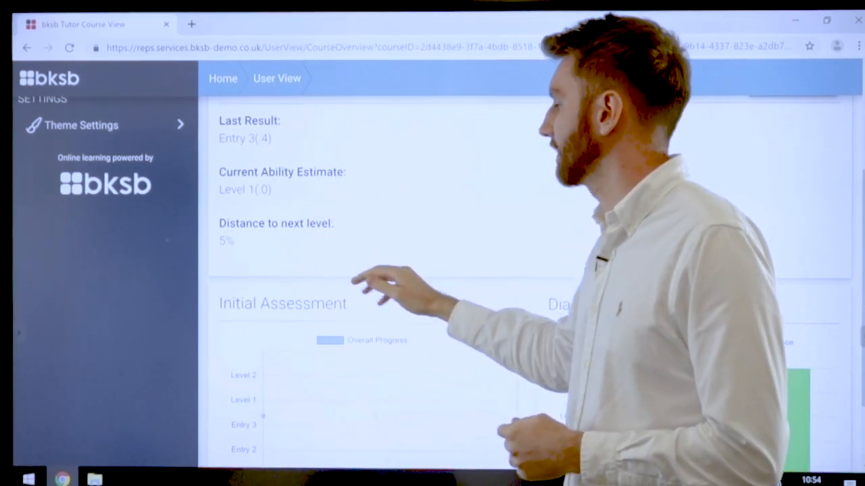
pyautogui.scroll(-3)
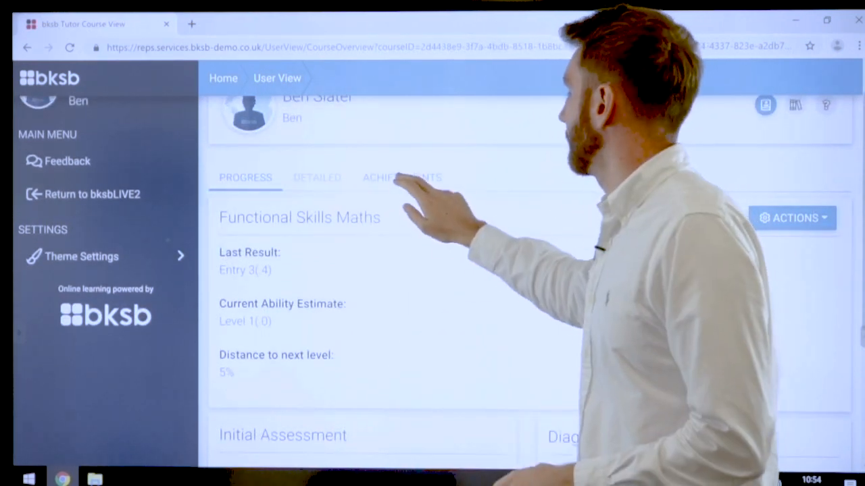
# View the Maths Initial Assessment report's ability-estimate chart and result breakdown.
pyautogui.click(401, 177)
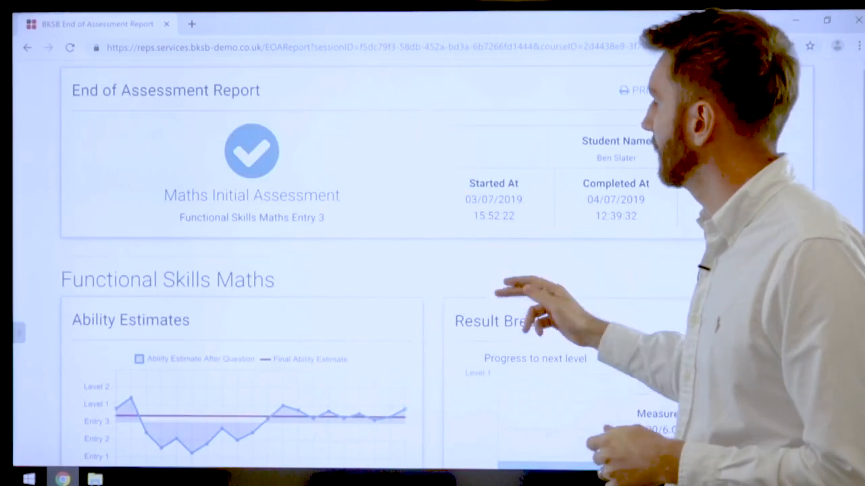
pyautogui.scroll(-3)
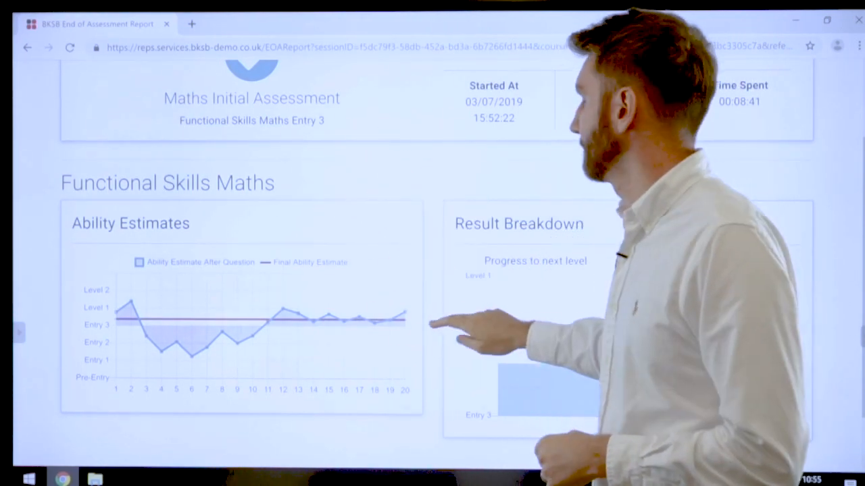
pyautogui.scroll(-3)
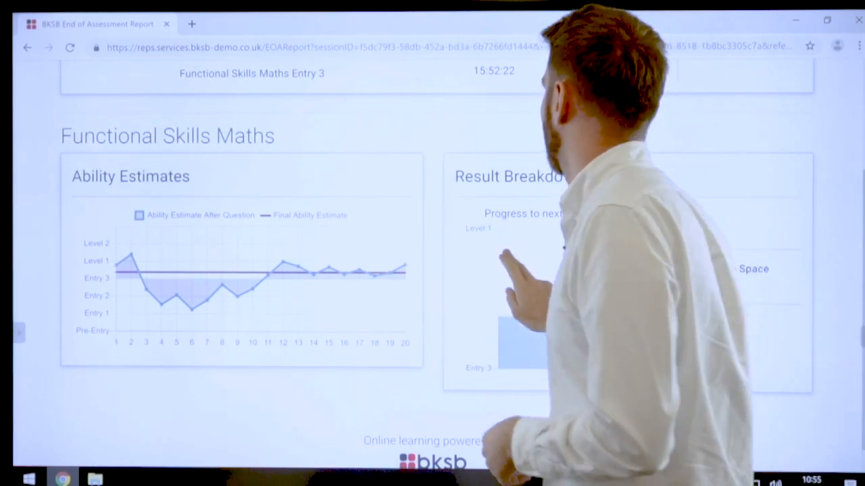
pyautogui.scroll(3)
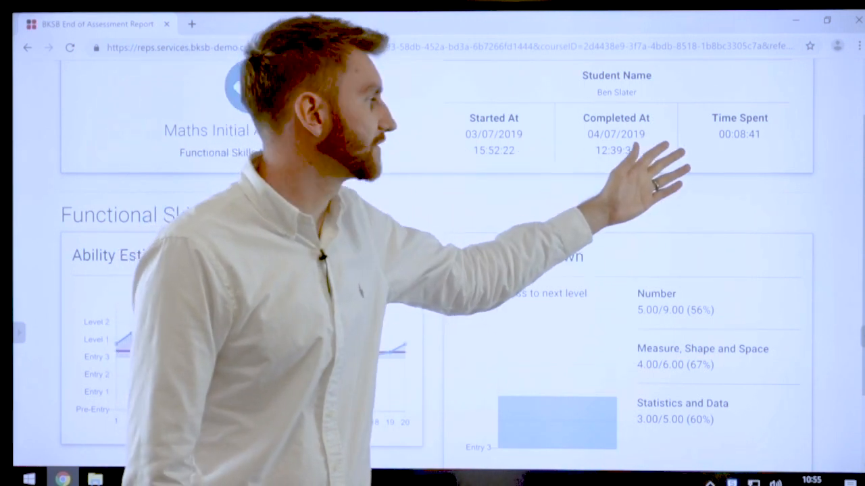
pyautogui.scroll(-3)
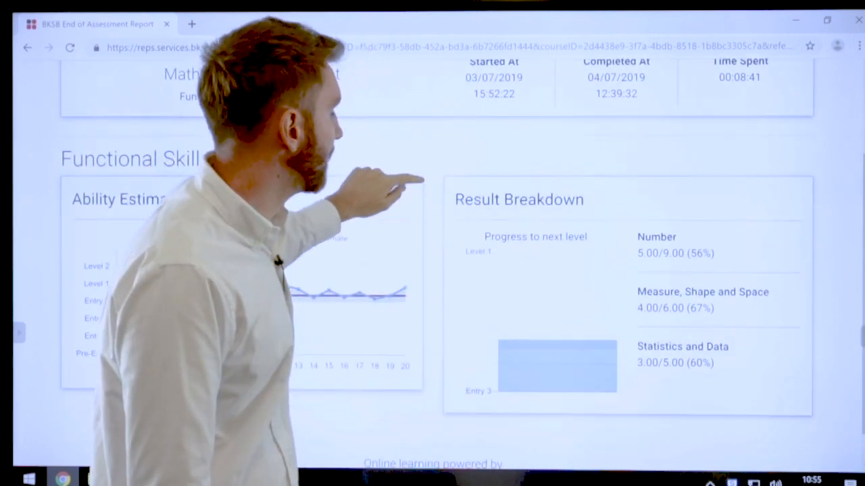
pyautogui.scroll(-3)
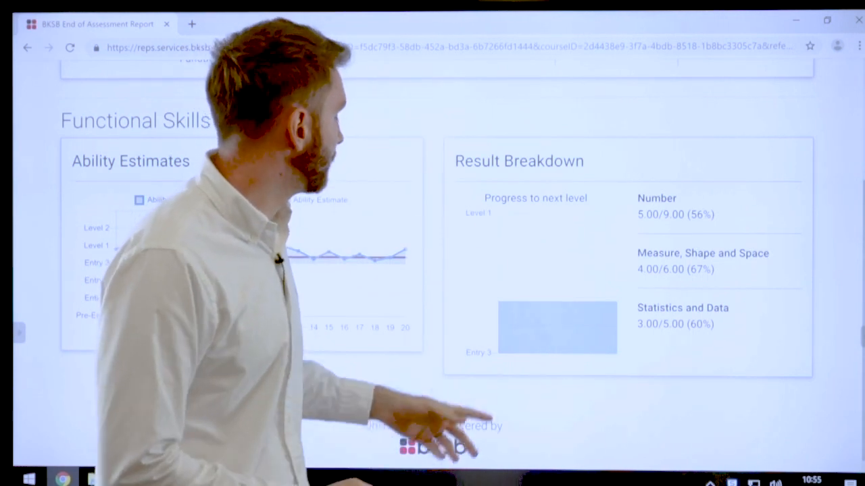